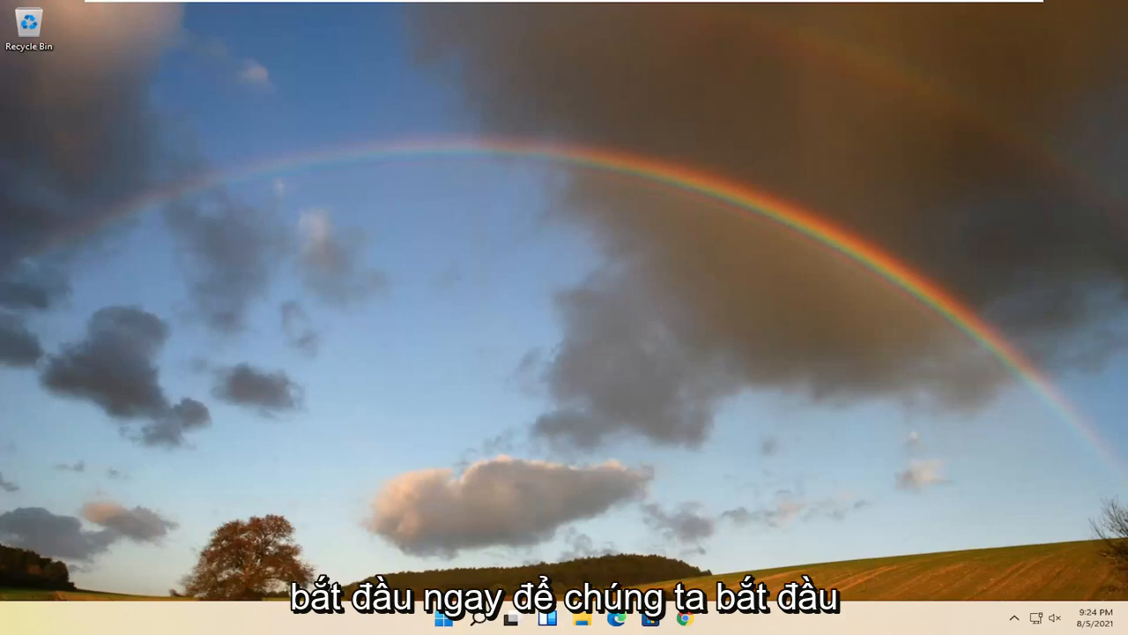
Search Windows for 'dev' and launch Device Manager from the results
left_click(477, 617)
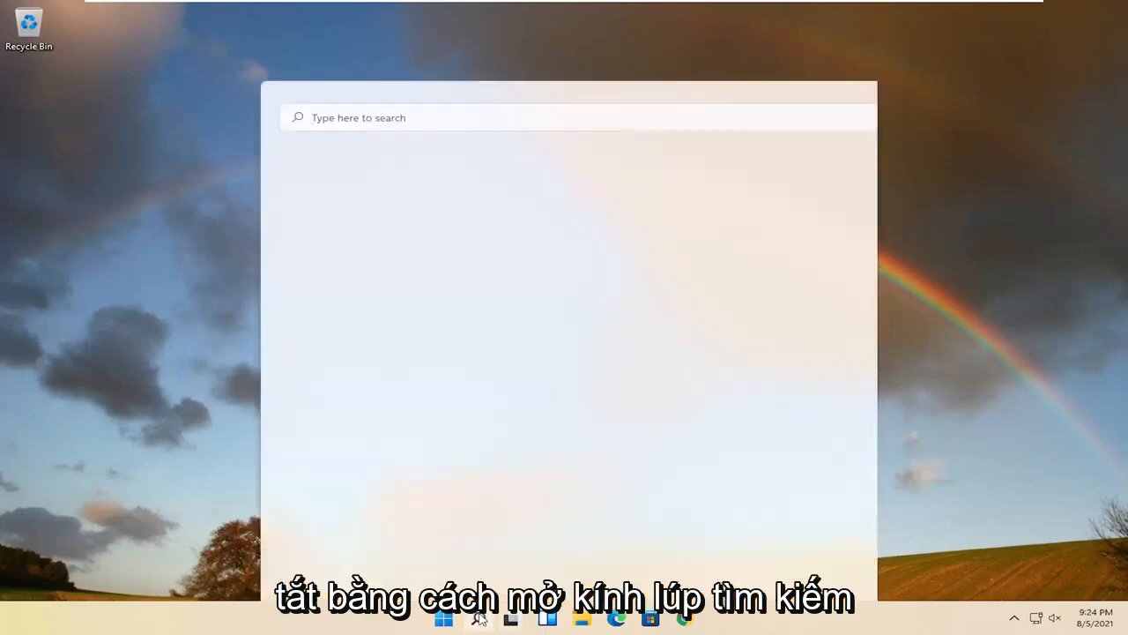
type("device manager")
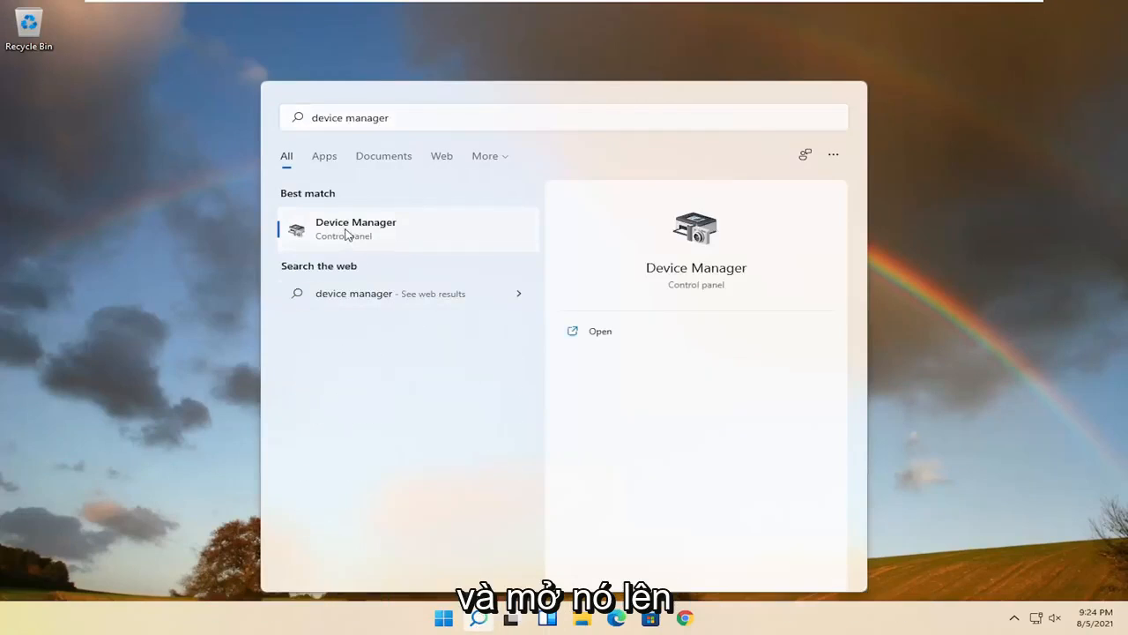
left_click(357, 228)
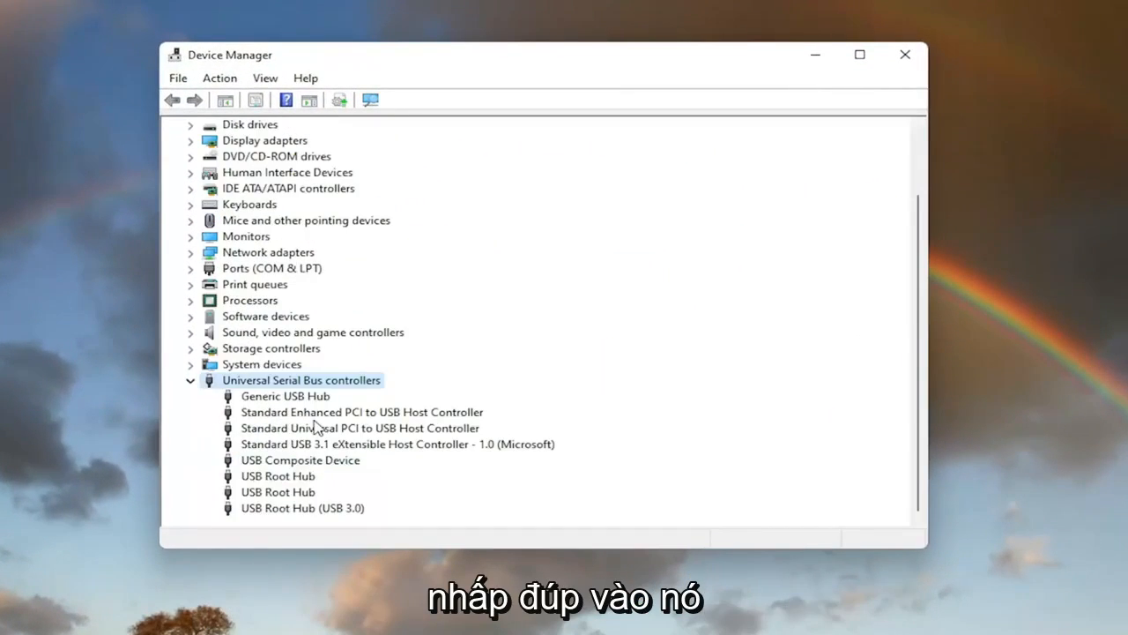
mouse_move(340, 490)
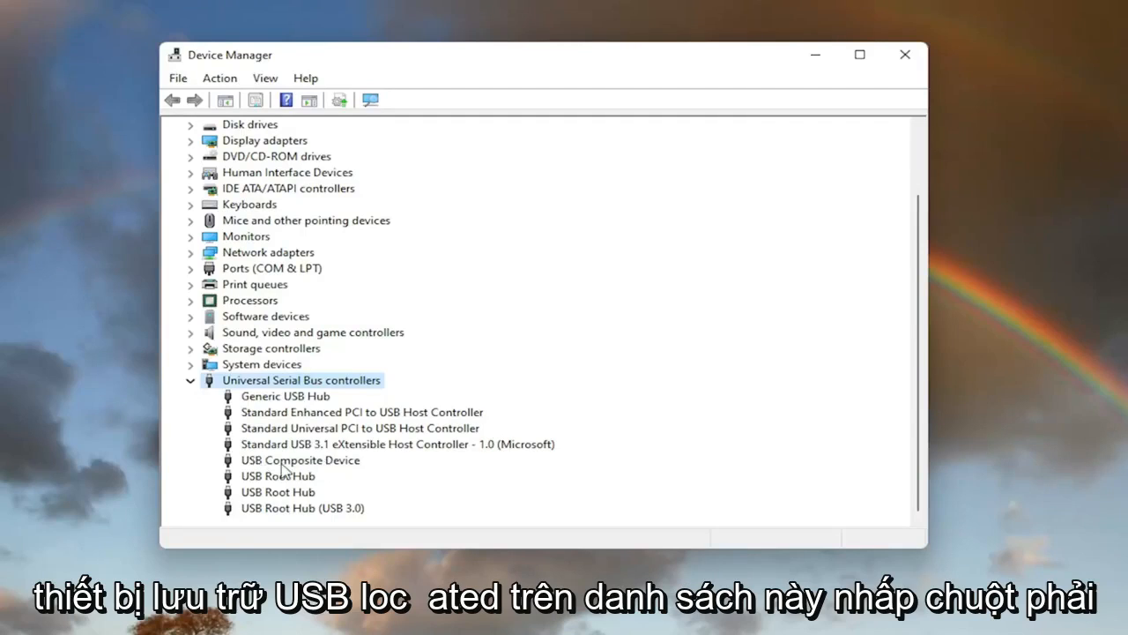
Run an automatic driver update for USB Composite Device and dismiss the best-driver result
right_click(300, 459)
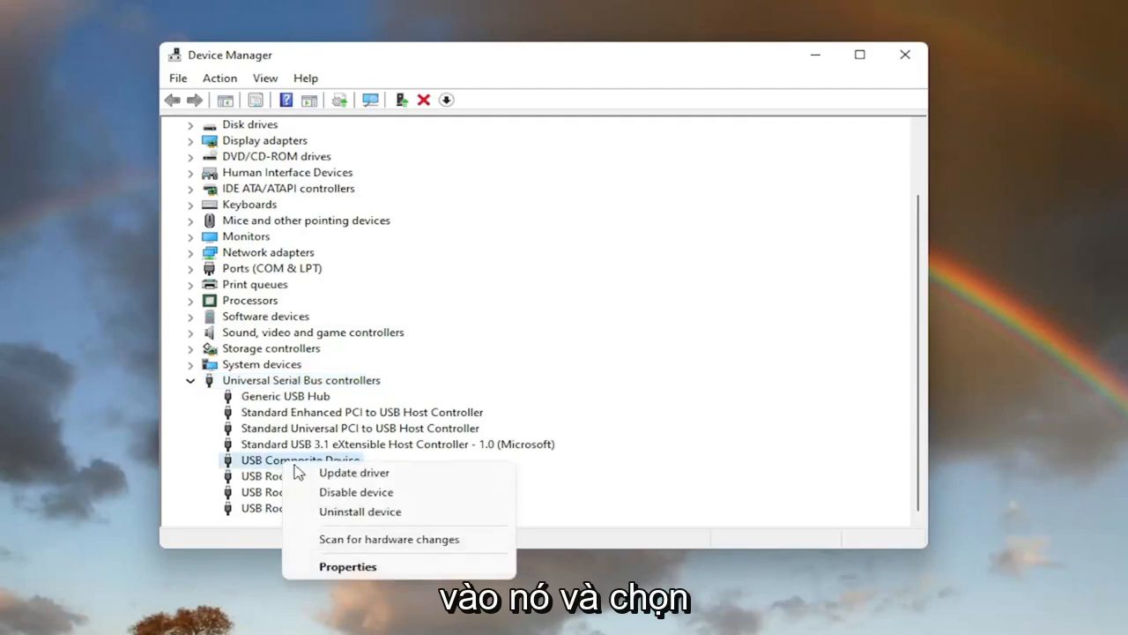
left_click(353, 472)
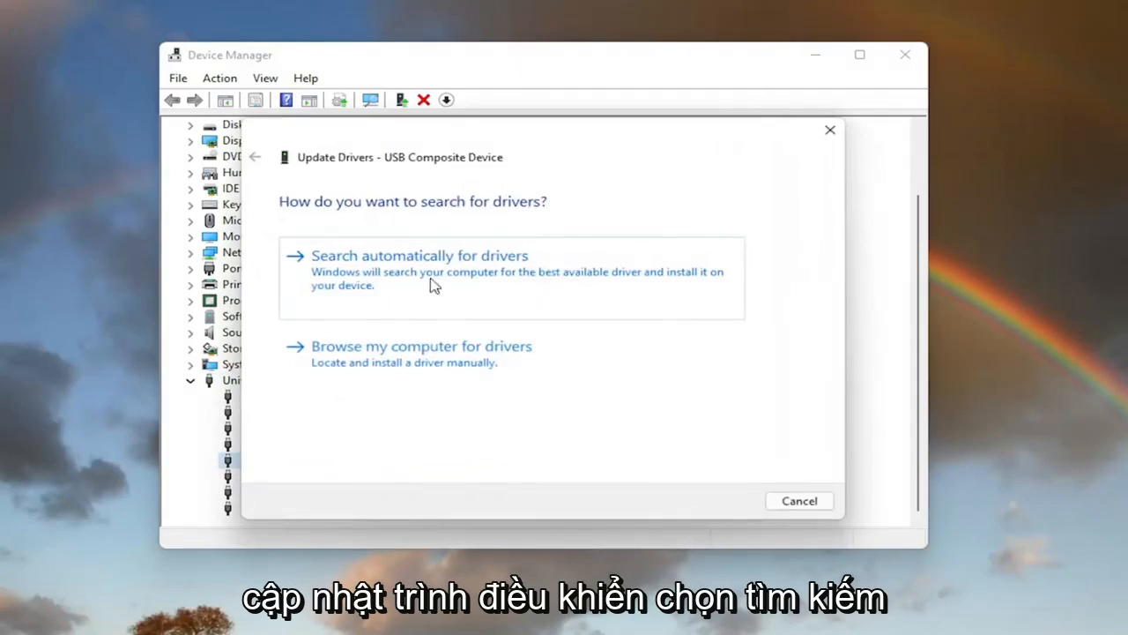
left_click(419, 255)
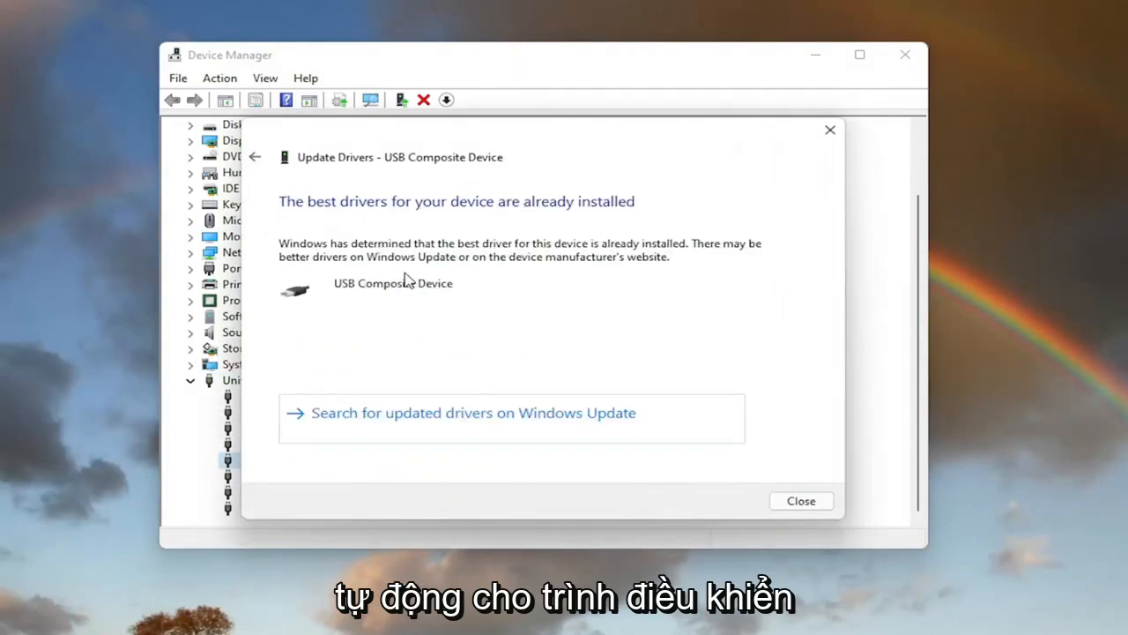
mouse_move(476, 420)
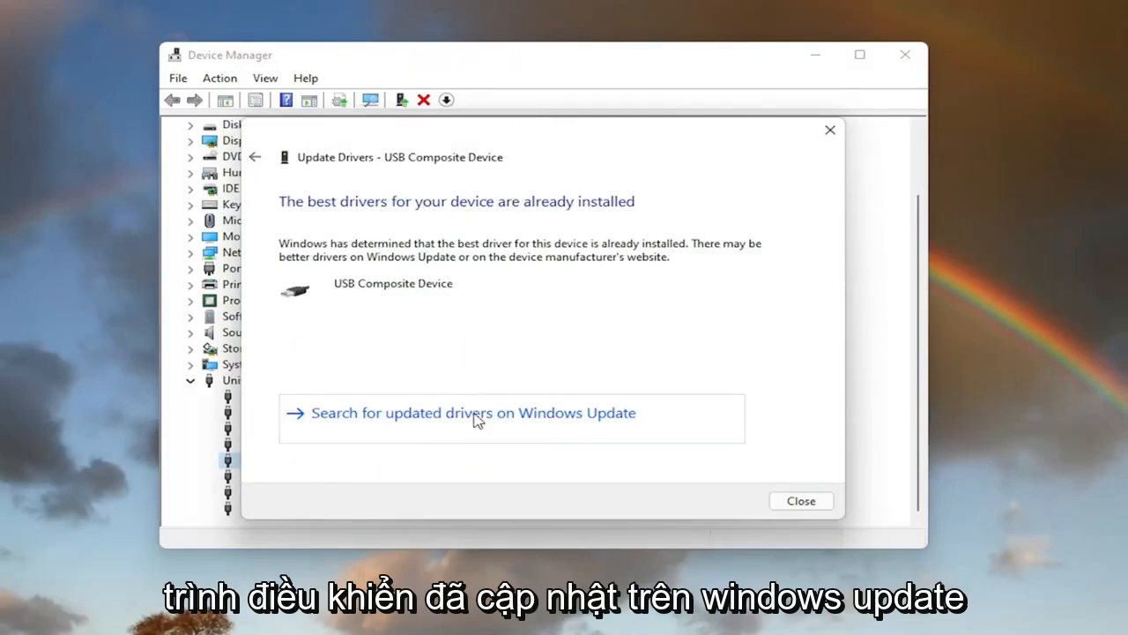
left_click(473, 412)
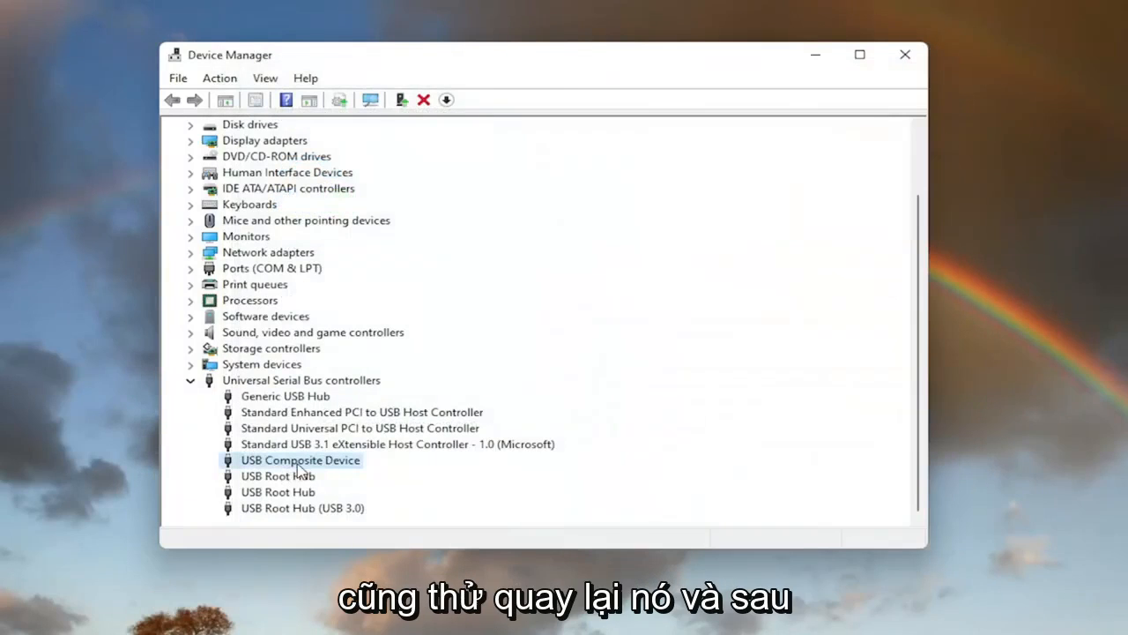
View USB Composite Device properties, then reopen its Update driver window
double_click(300, 460)
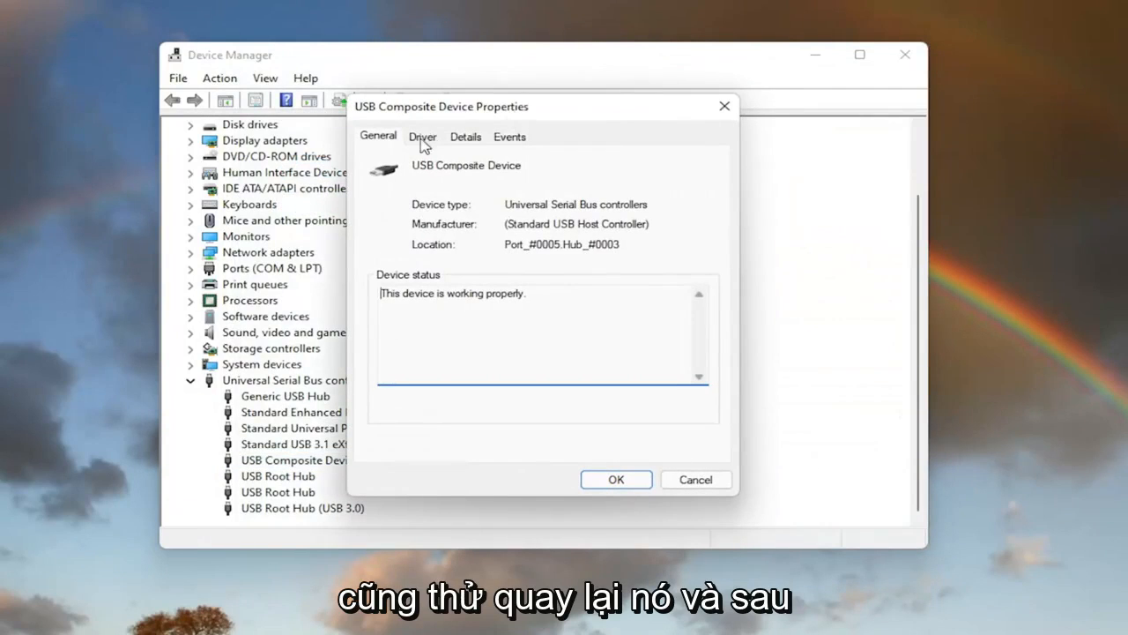
right_click(277, 460)
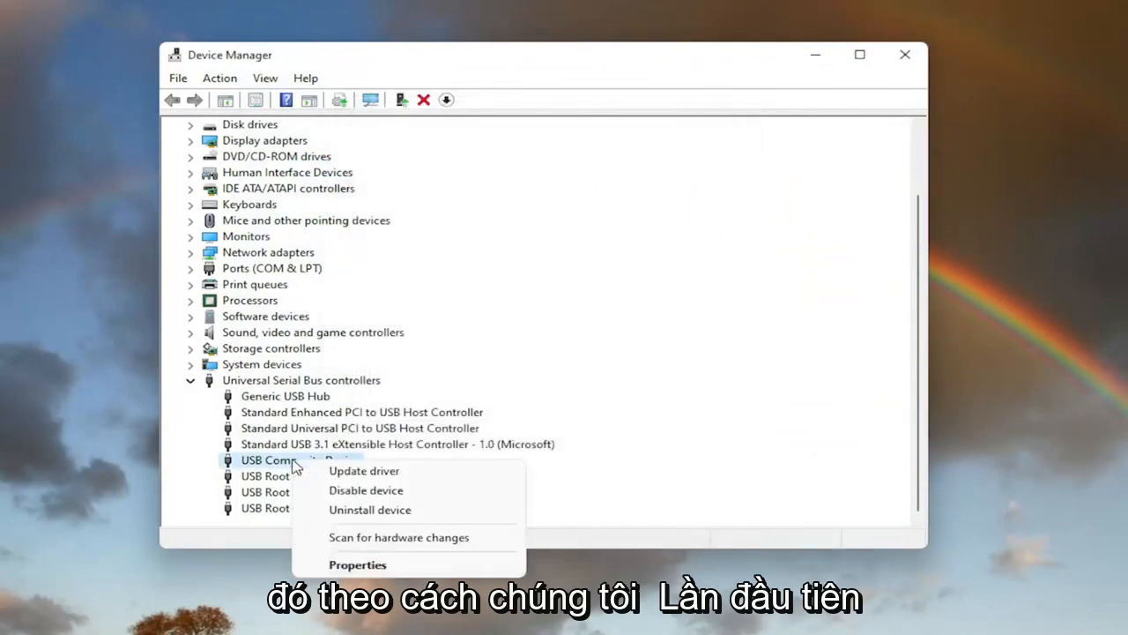
left_click(363, 469)
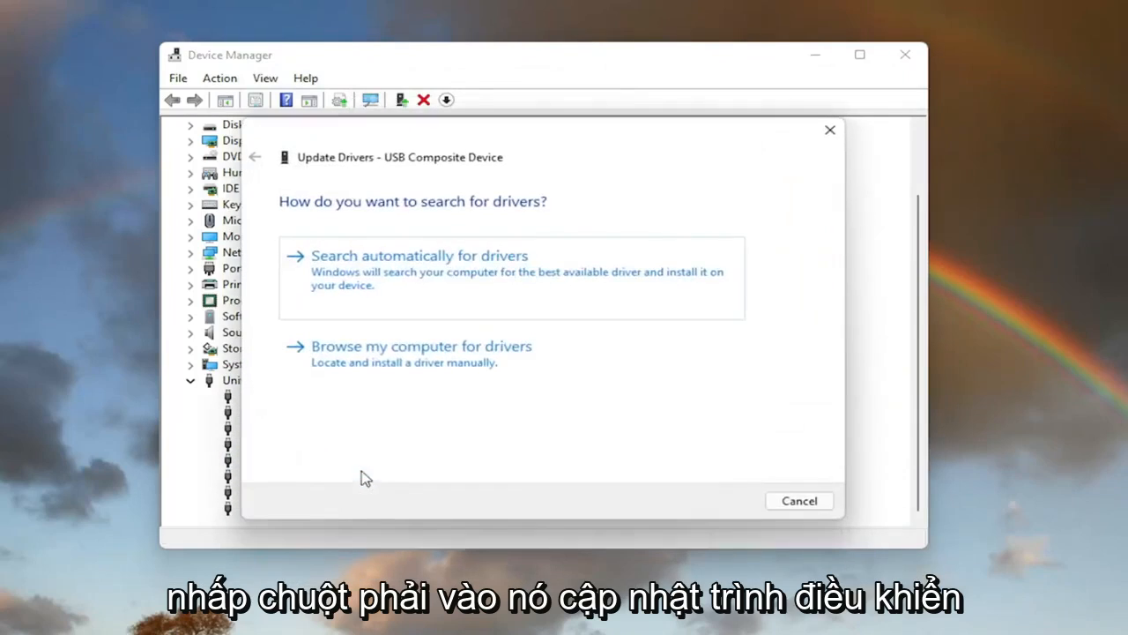
mouse_move(464, 366)
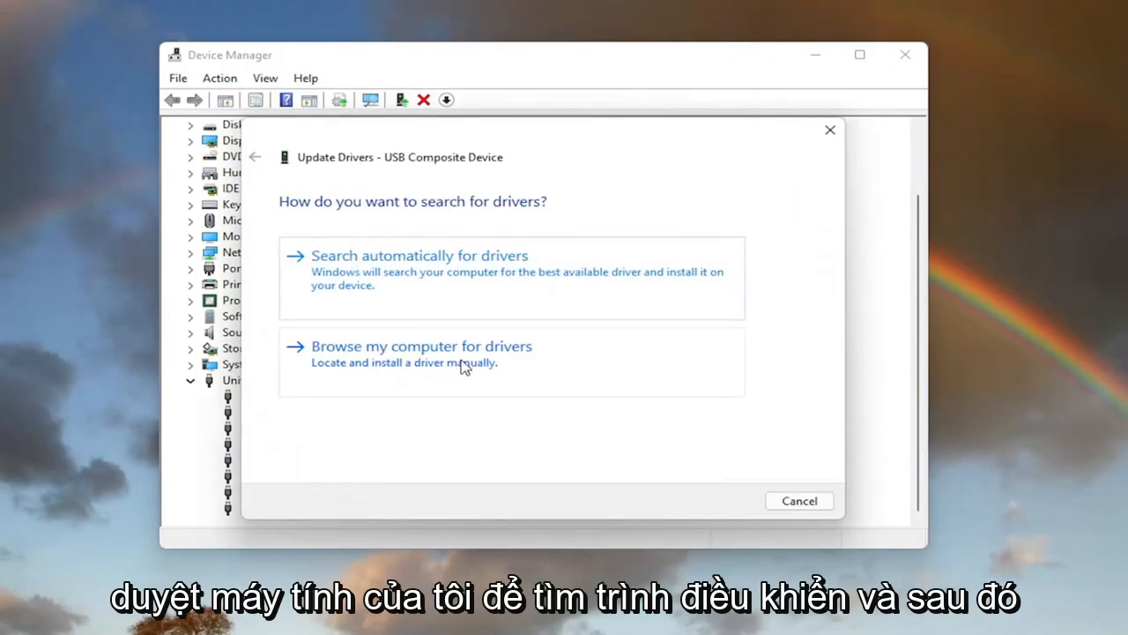
Reinstall USB Composite Device from the compatible driver list on this computer, then close
left_click(421, 346)
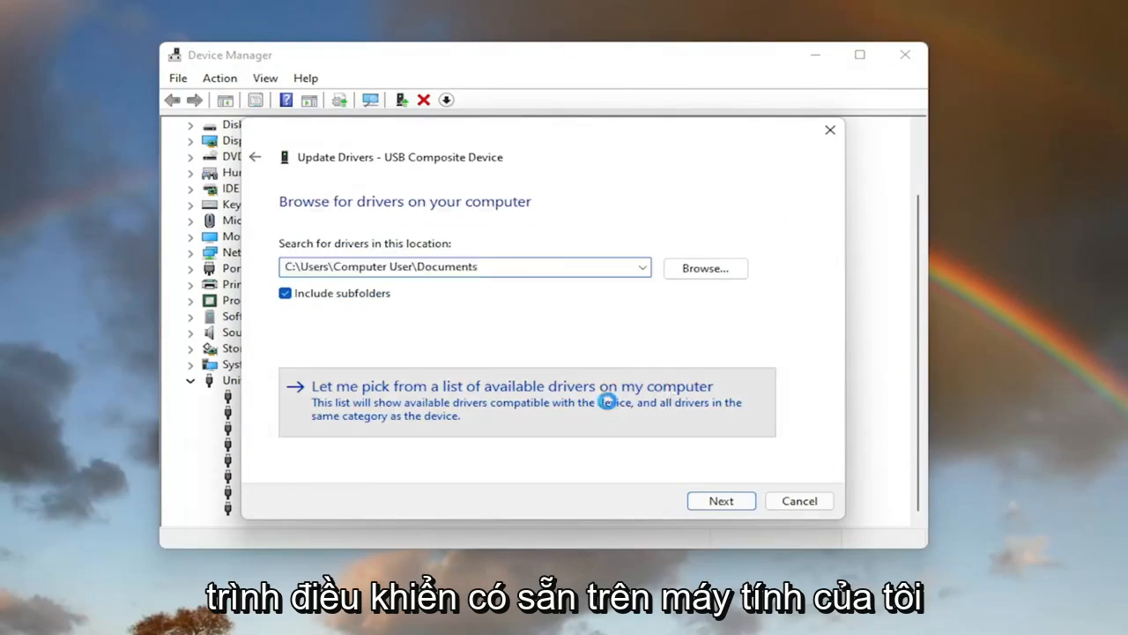
left_click(512, 386)
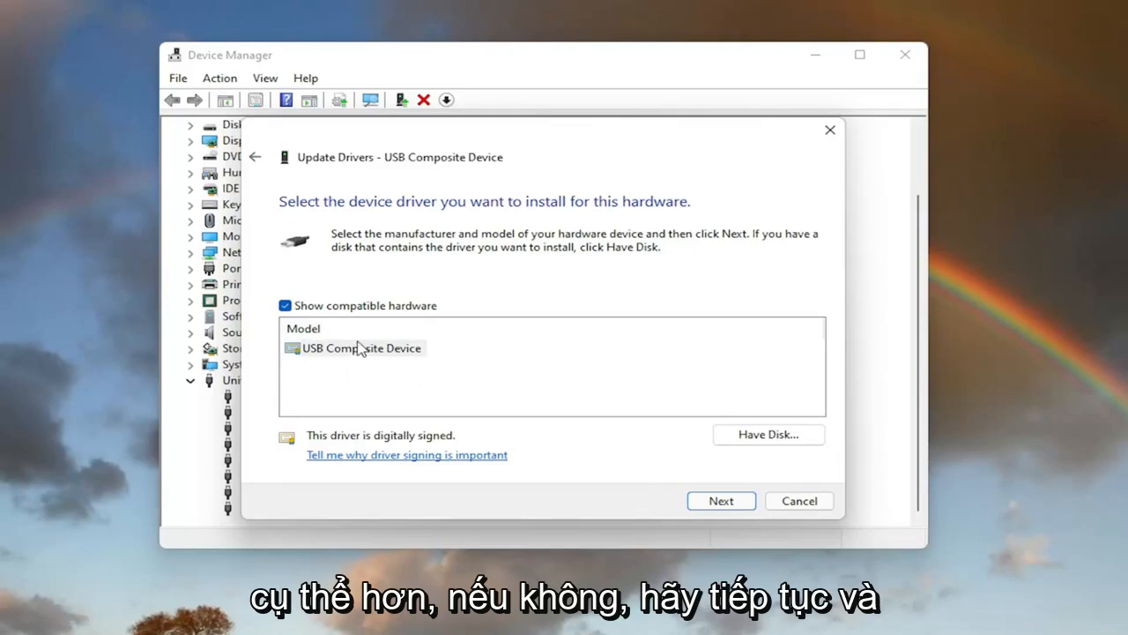
left_click(720, 501)
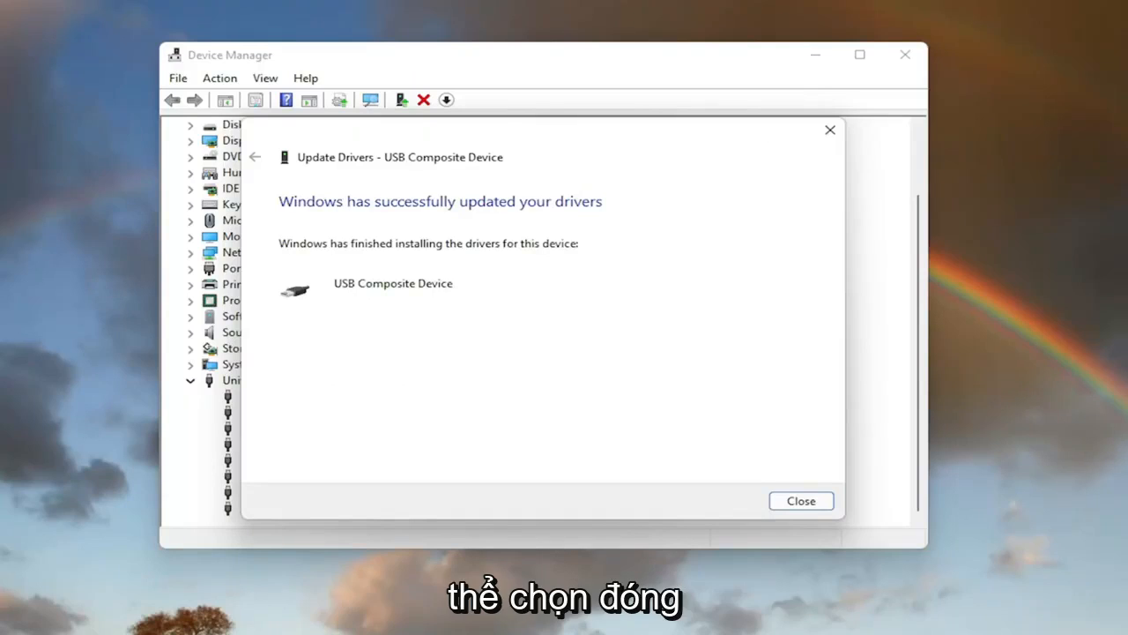
left_click(800, 499)
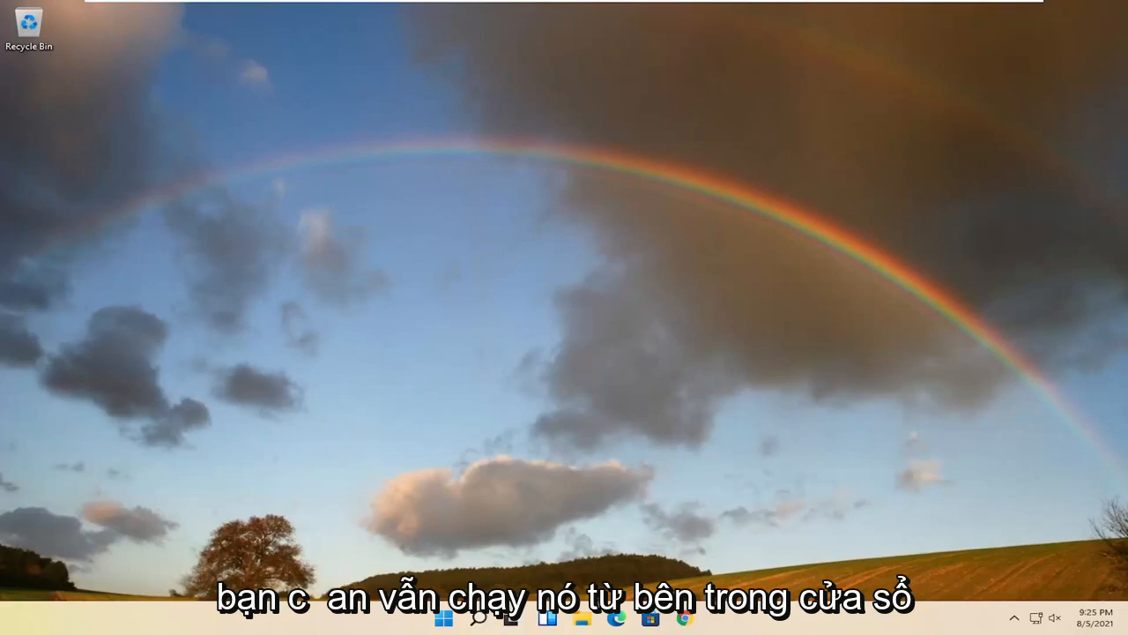
mouse_move(652, 450)
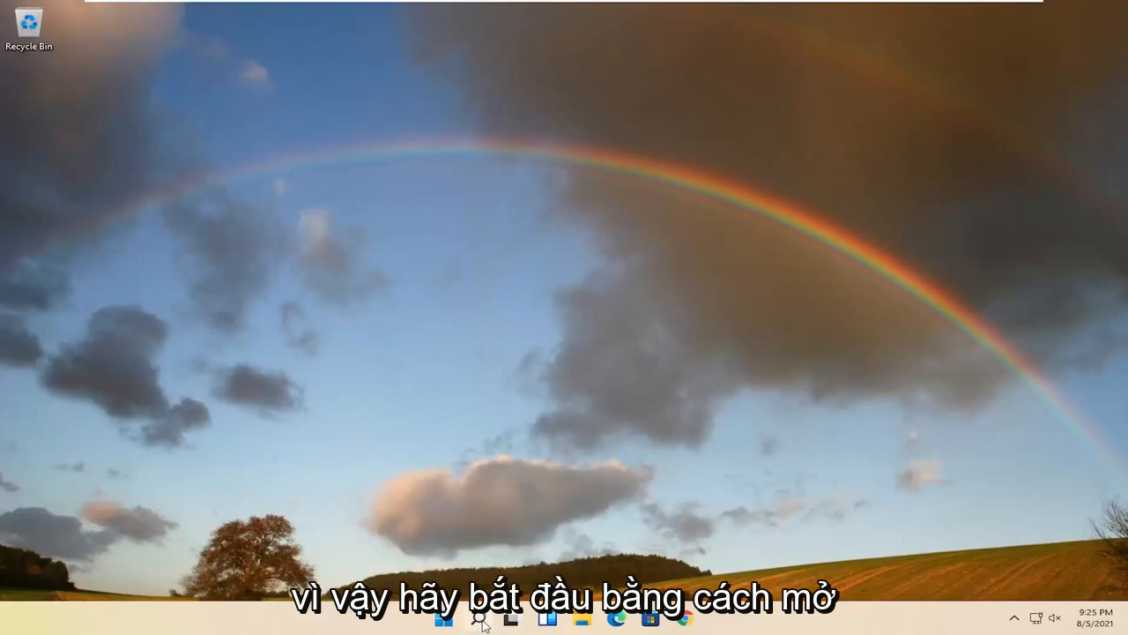
Search for cmd and run Command Prompt as administrator
left_click(476, 617)
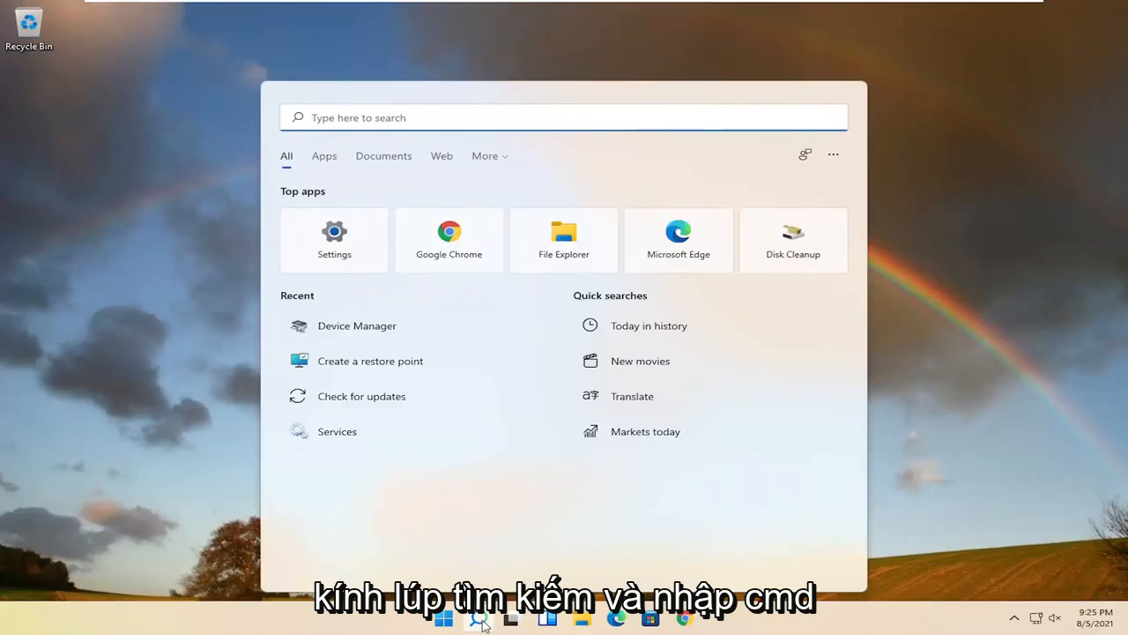
type("cmd")
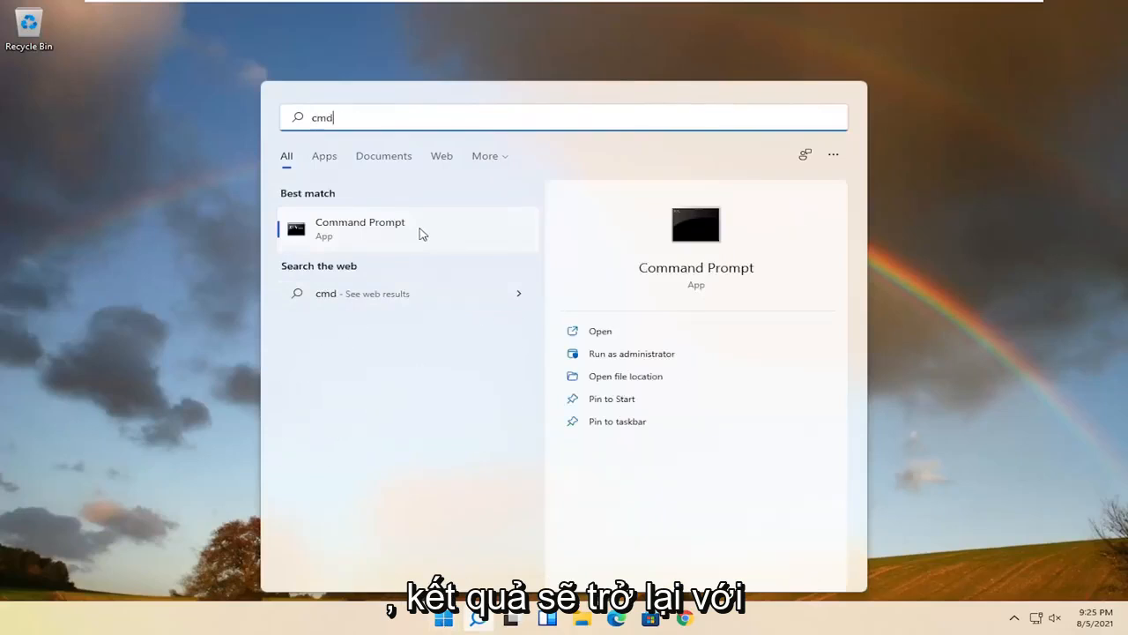
right_click(359, 227)
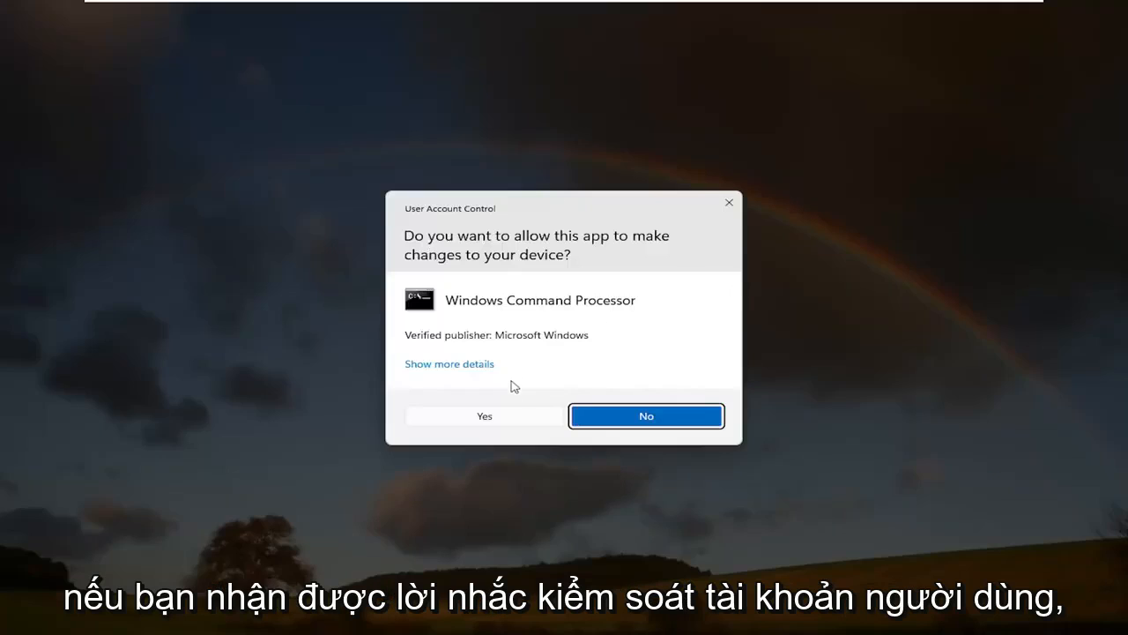
left_click(484, 415)
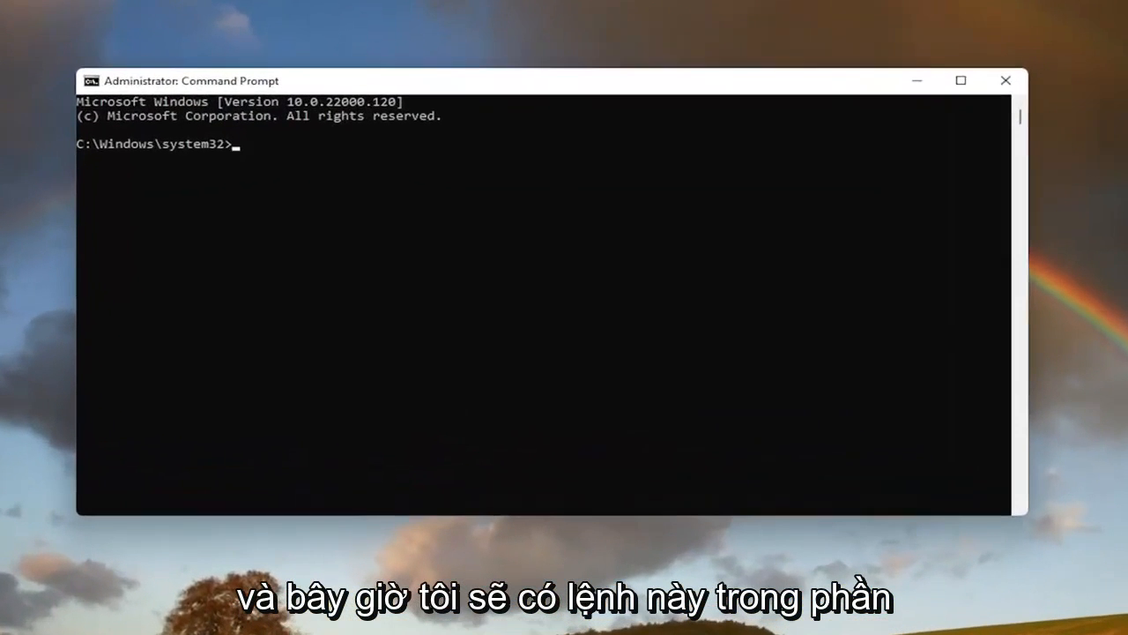
mouse_move(635, 84)
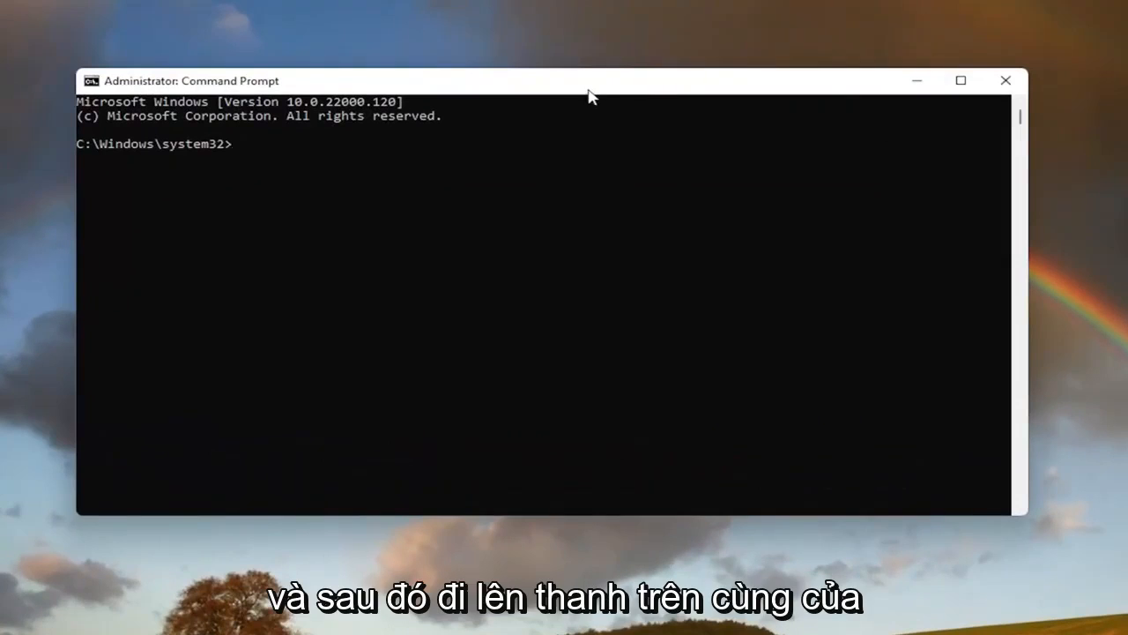
mouse_move(547, 82)
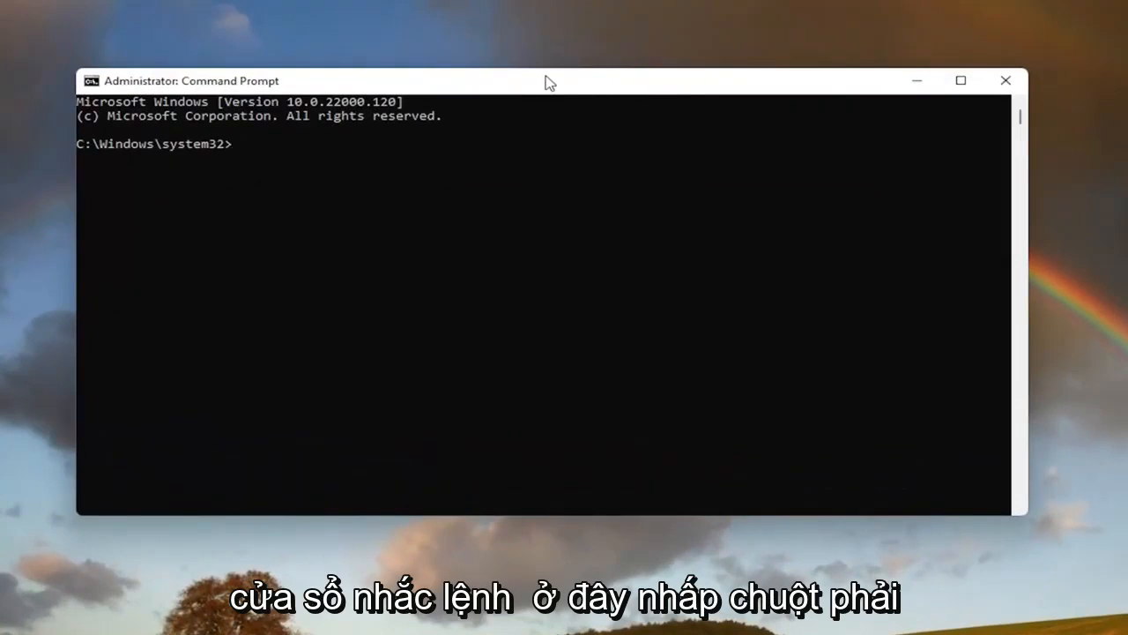
Bring up the Command Prompt window menu to paste the msdt troubleshooter command
right_click(546, 80)
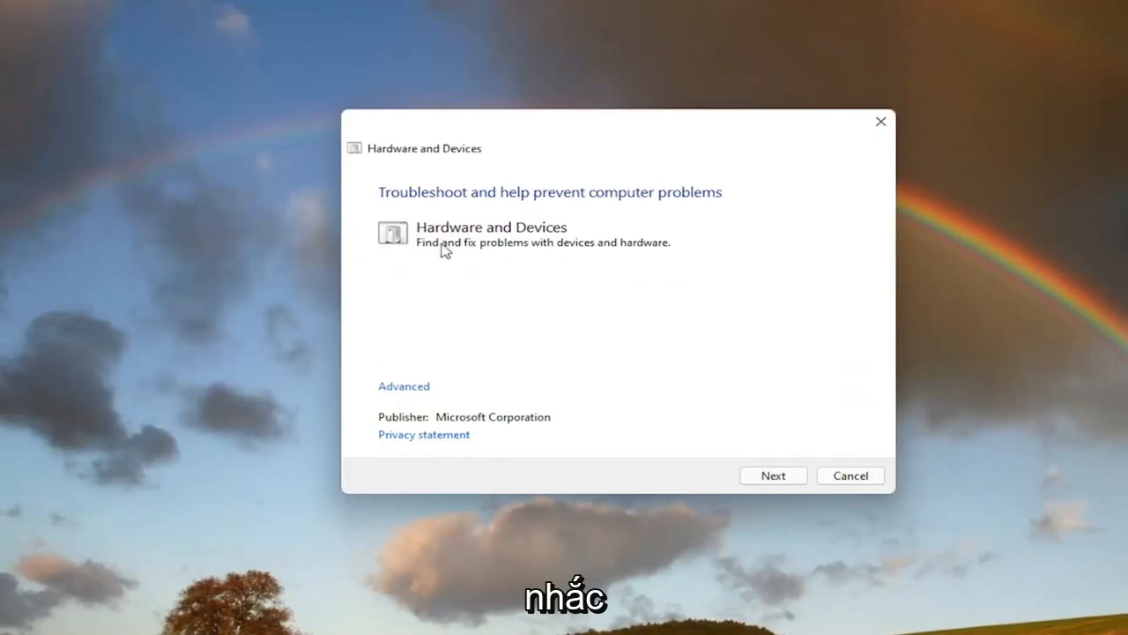
mouse_move(479, 257)
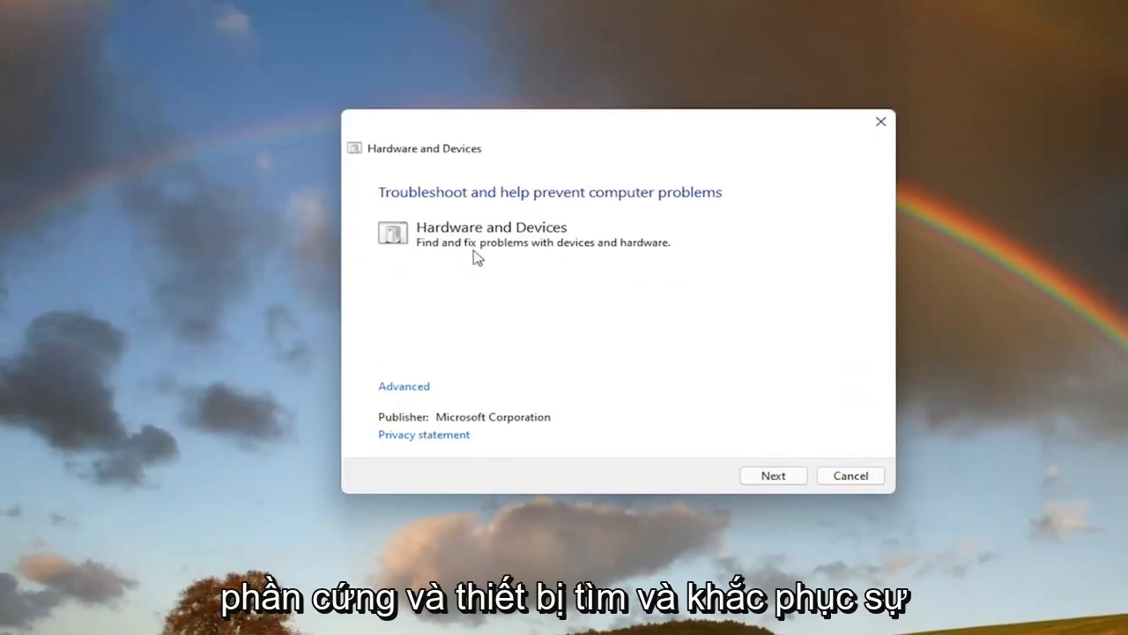
mouse_move(500, 409)
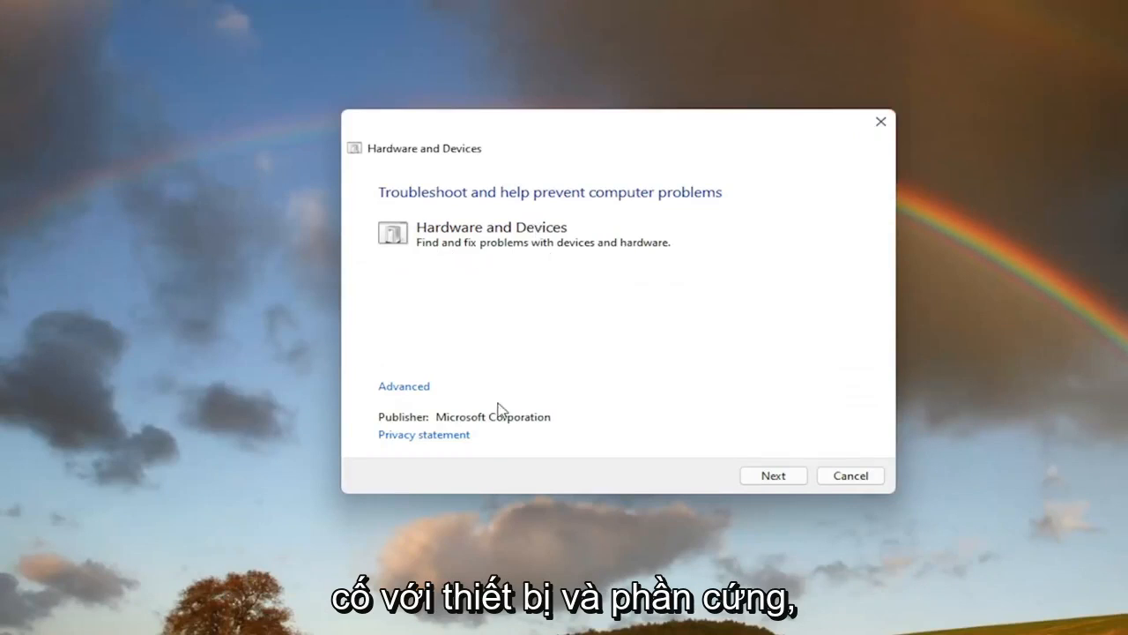
Show Advanced options with automatic repairs on and start the hardware scan
left_click(404, 385)
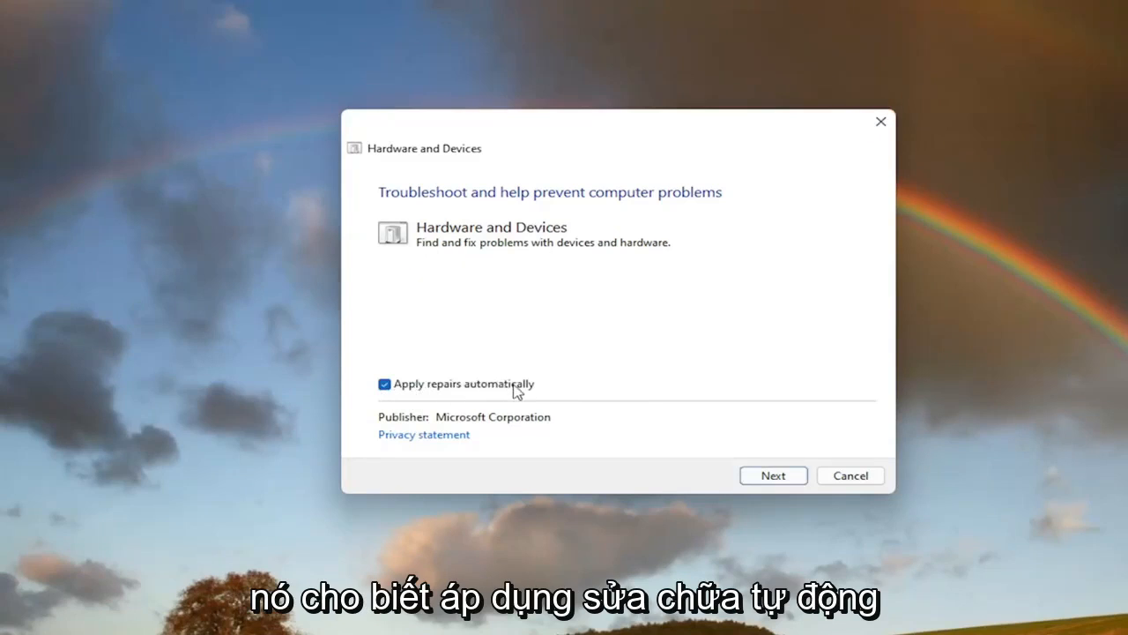
left_click(772, 476)
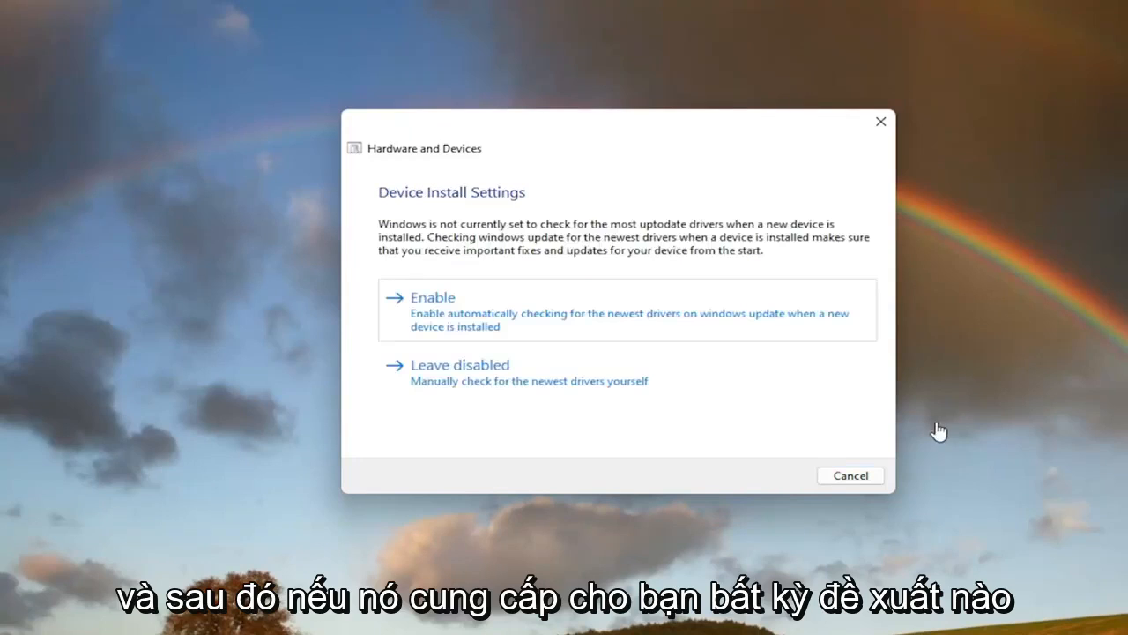
mouse_move(481, 330)
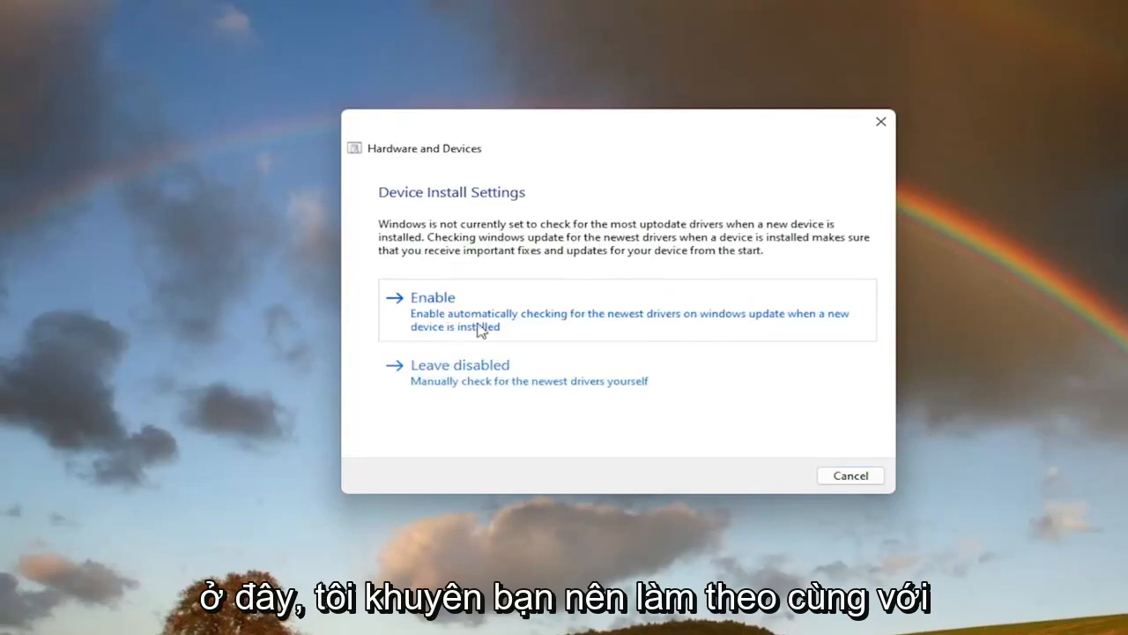
Enable automatic checking for the newest drivers under Device Install Settings
left_click(433, 297)
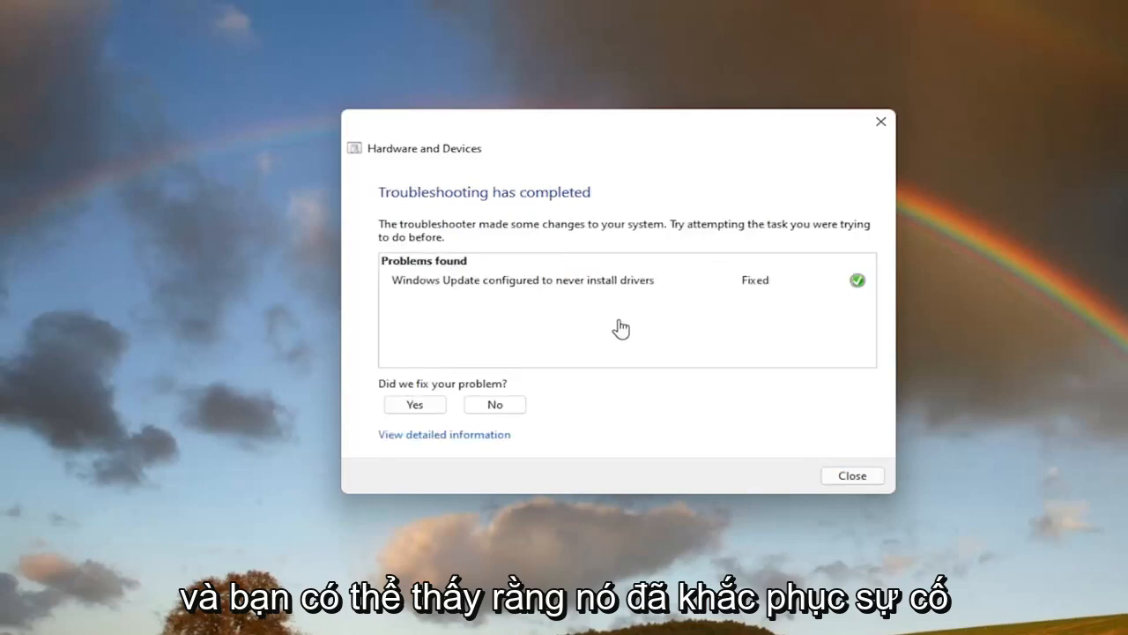
mouse_move(608, 340)
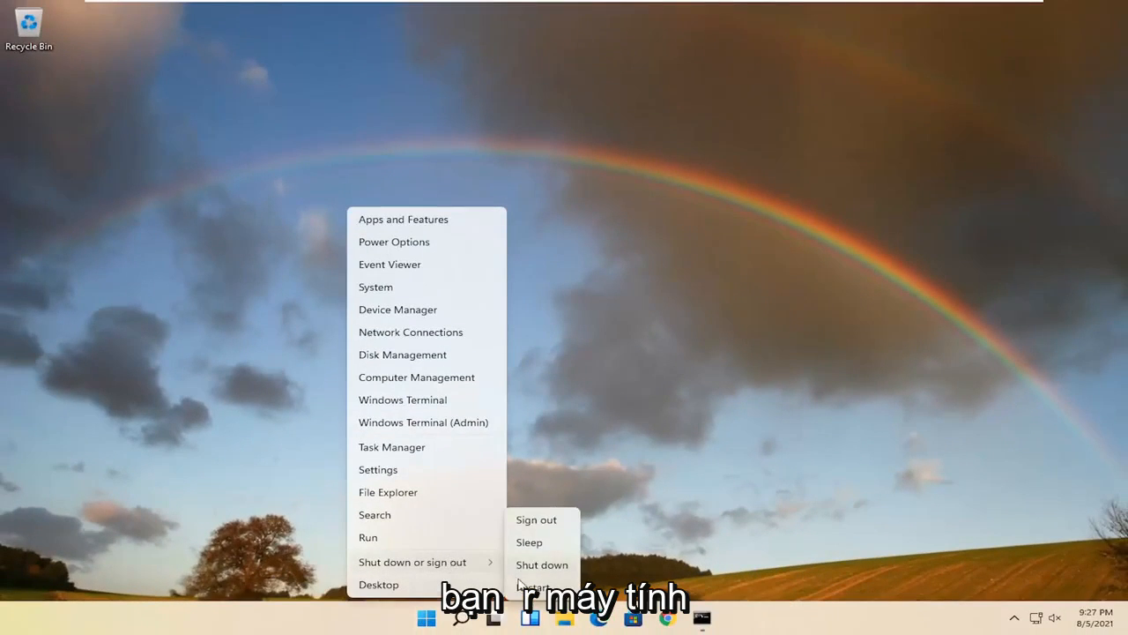
Restart Windows from the Start menu power options
left_click(532, 584)
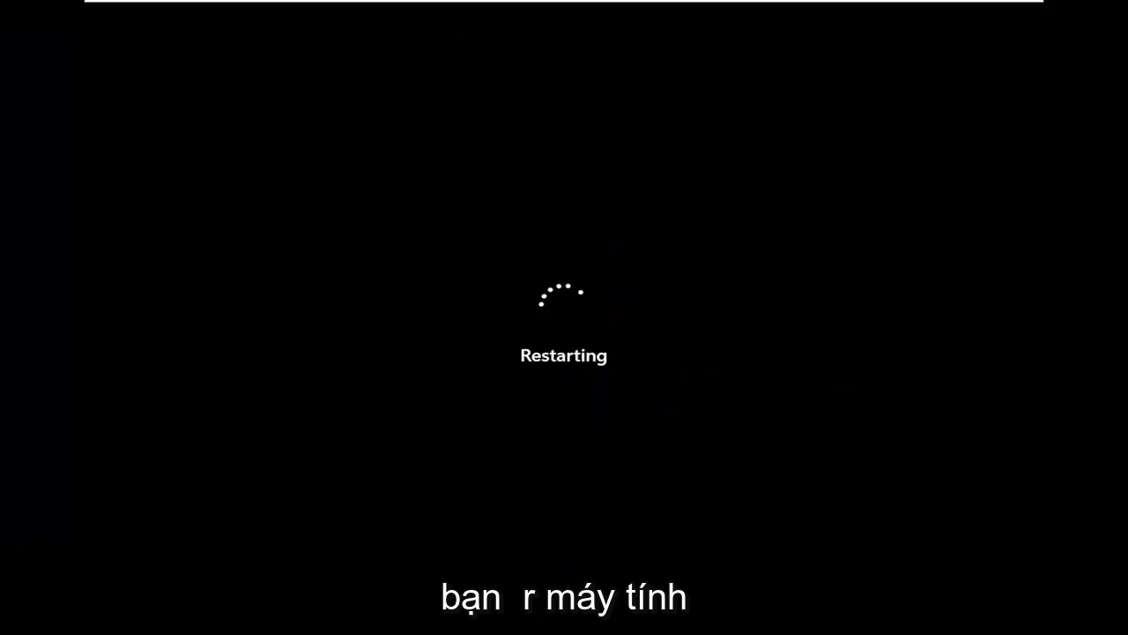